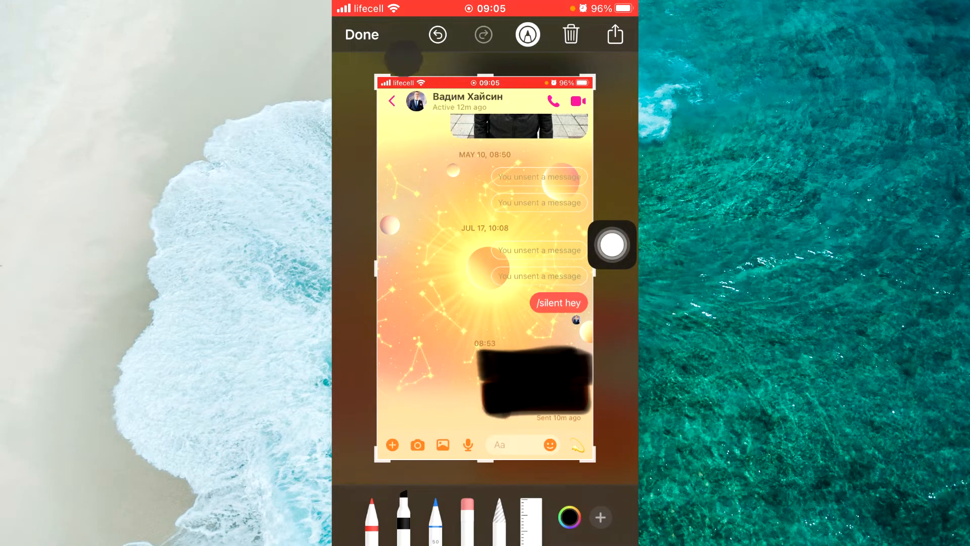
Step: Finish the marker-redacted Messenger screenshot in Markup
click(614, 34)
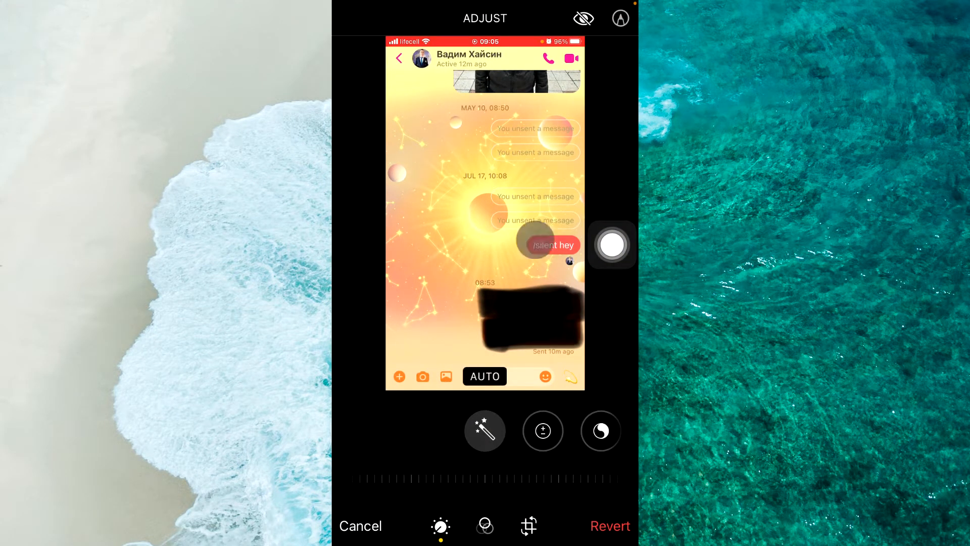
Step: Raise Exposure and Brilliance each to 100
click(543, 431)
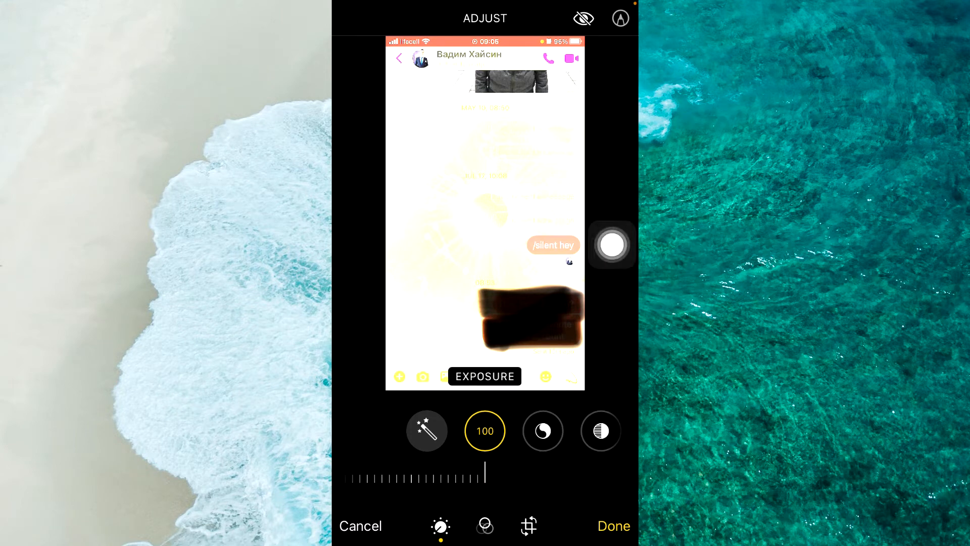
click(542, 431)
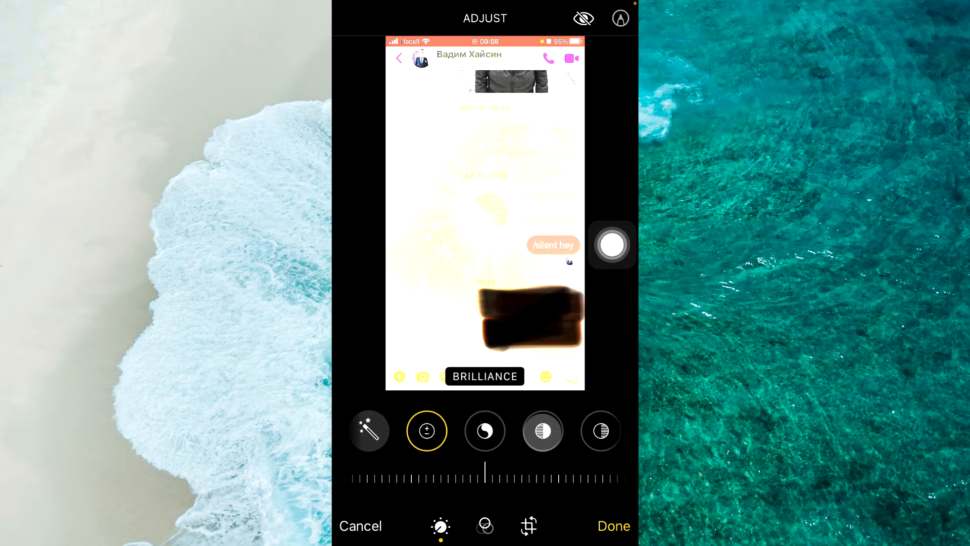
click(613, 244)
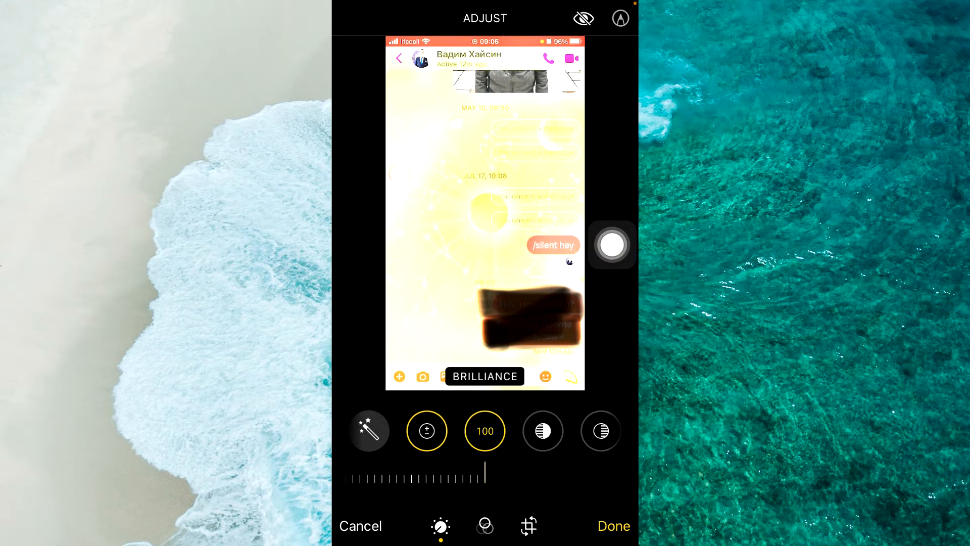
Step: Set Highlights to 100 and drag Shadows up to 100
scroll(left, 3)
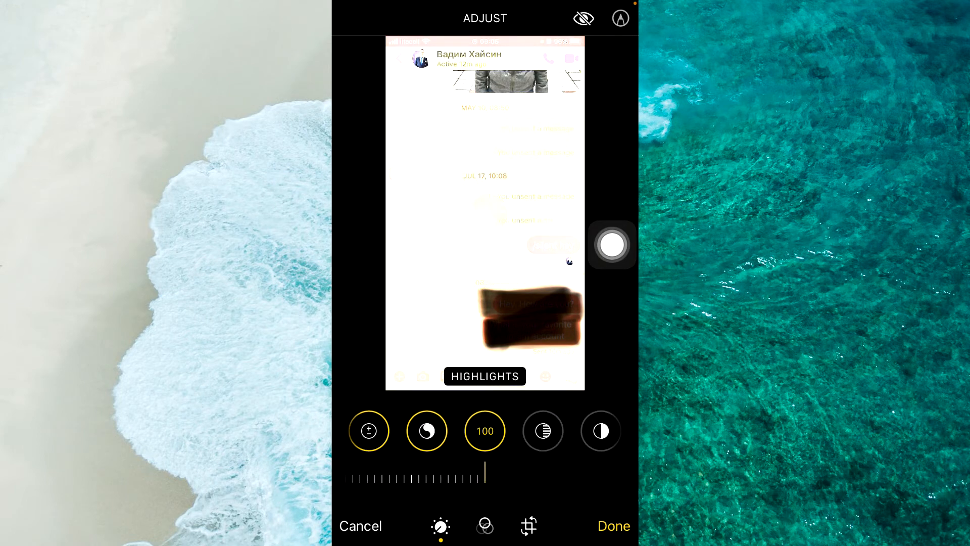
click(543, 431)
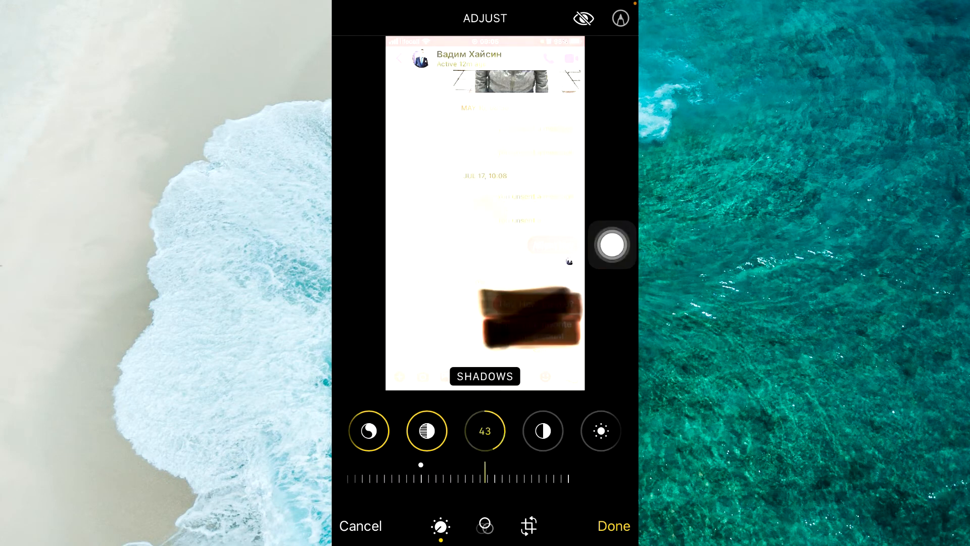
drag(485, 475, 570, 475)
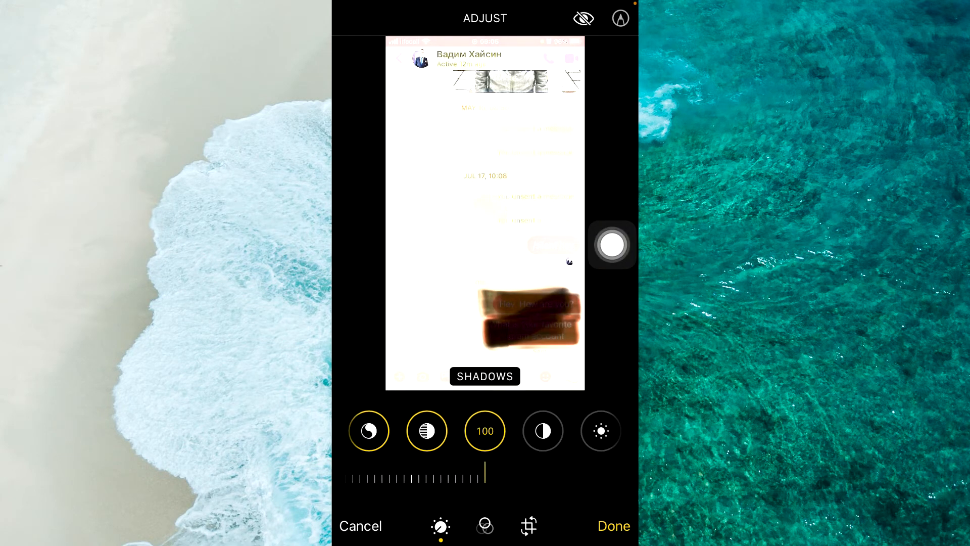
Step: Lower Contrast to -100 so the hidden text shows, and save the edit
click(543, 430)
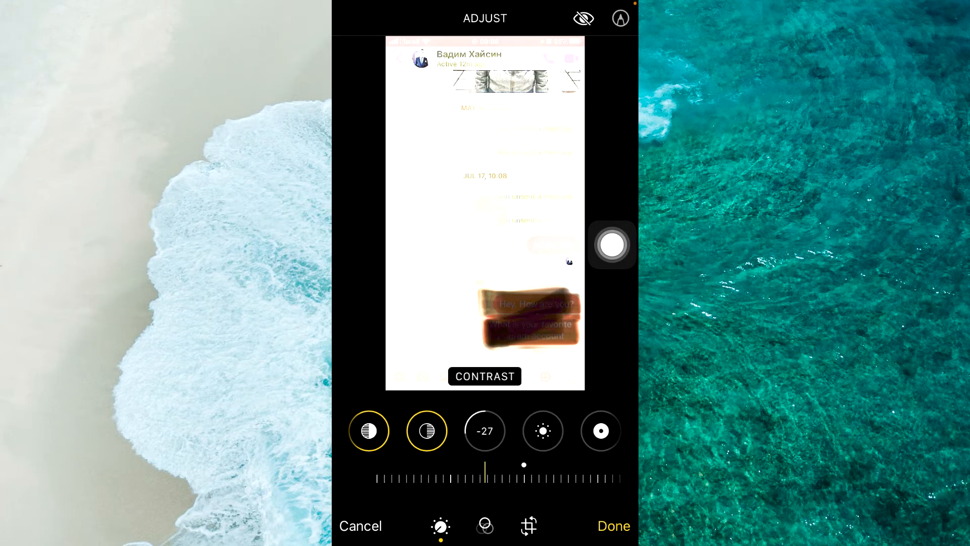
drag(487, 477, 371, 476)
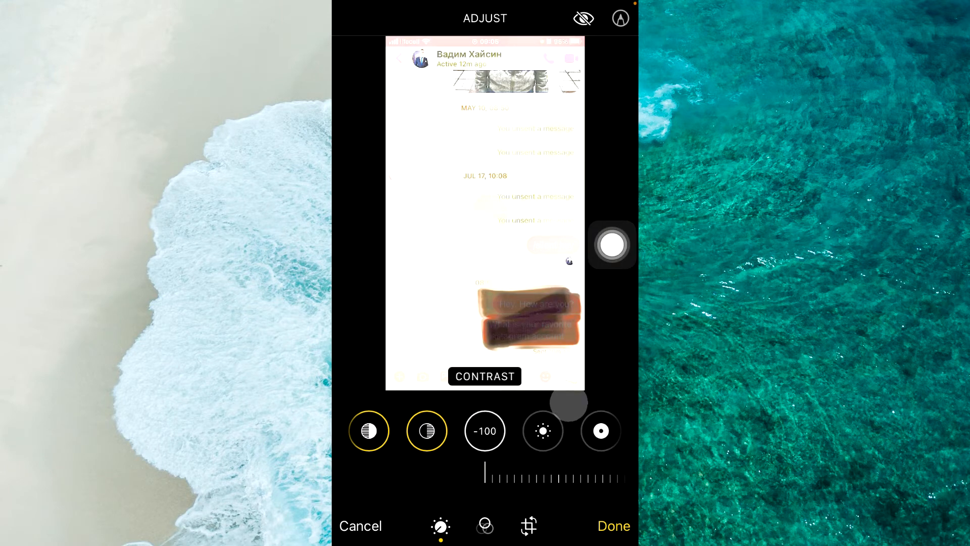
click(613, 526)
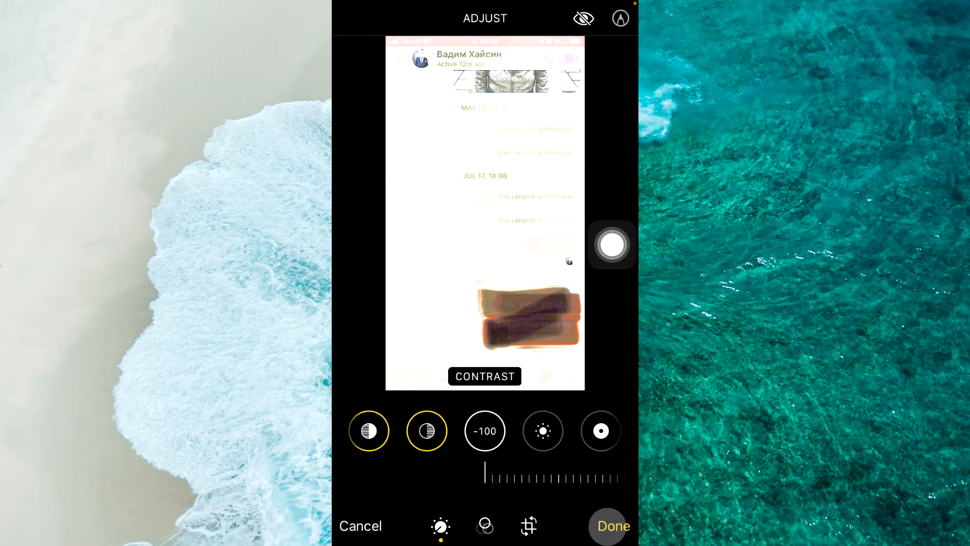